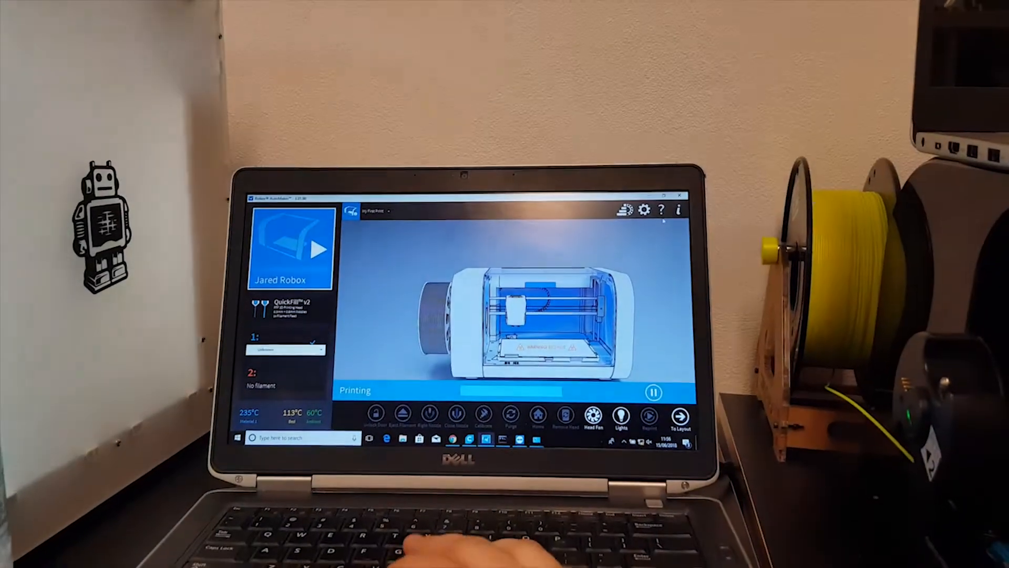
# - Show the Network preferences page listing detected Robox printers with Connect buttons
pyautogui.click(643, 209)
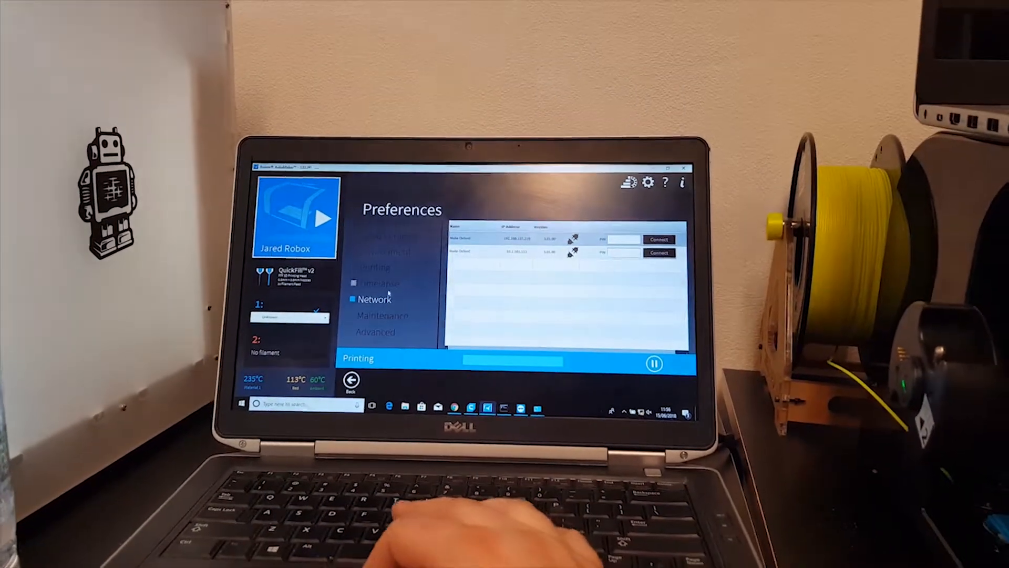